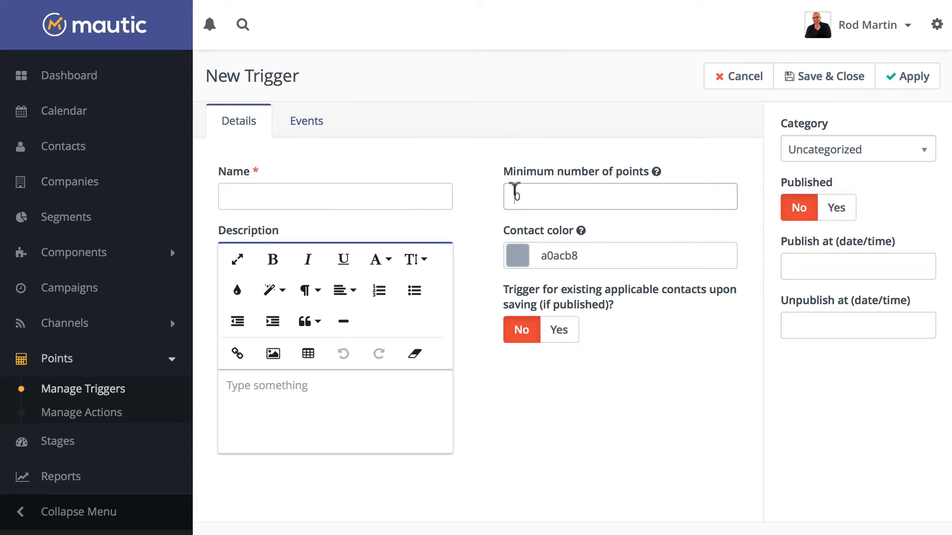
Enter 50 as the trigger's minimum number of points.
text(50)
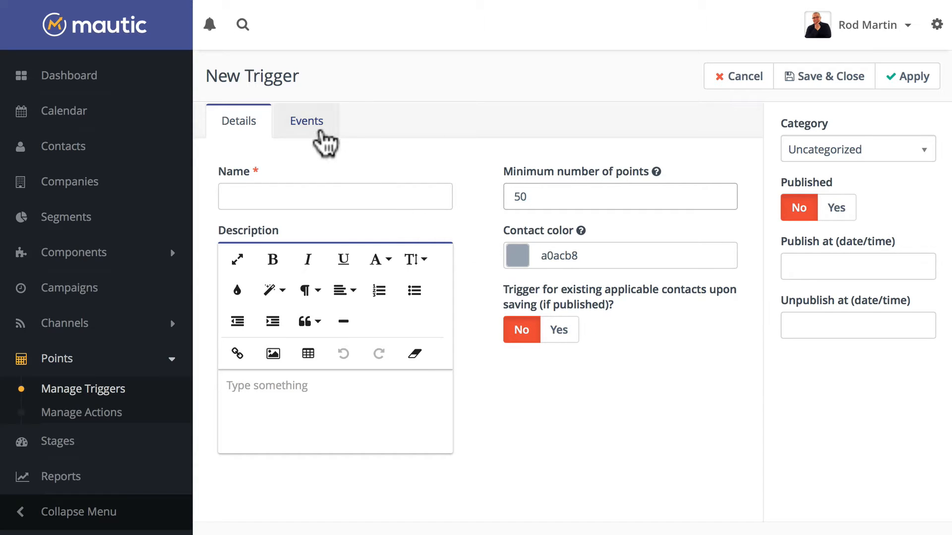
View the trigger's Events section and expand the Add an event dropdown.
click(307, 121)
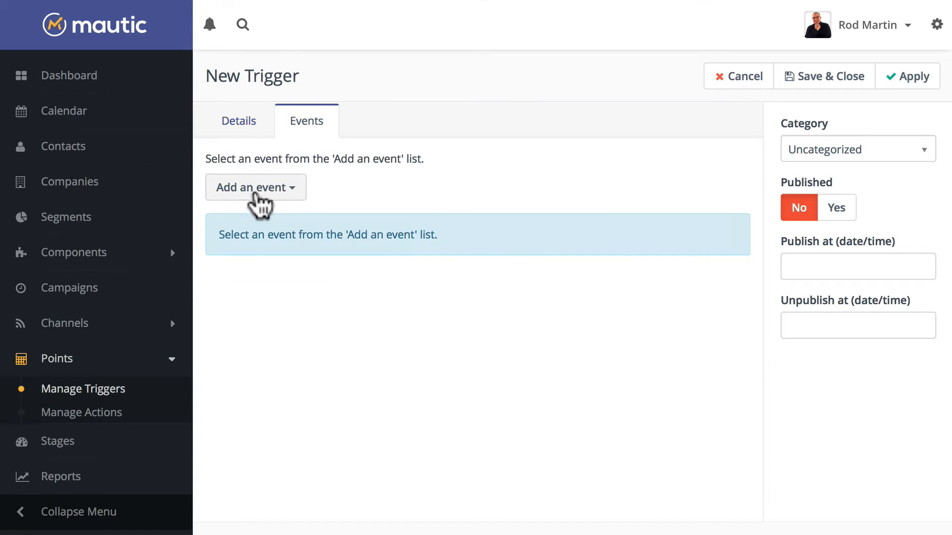
click(255, 188)
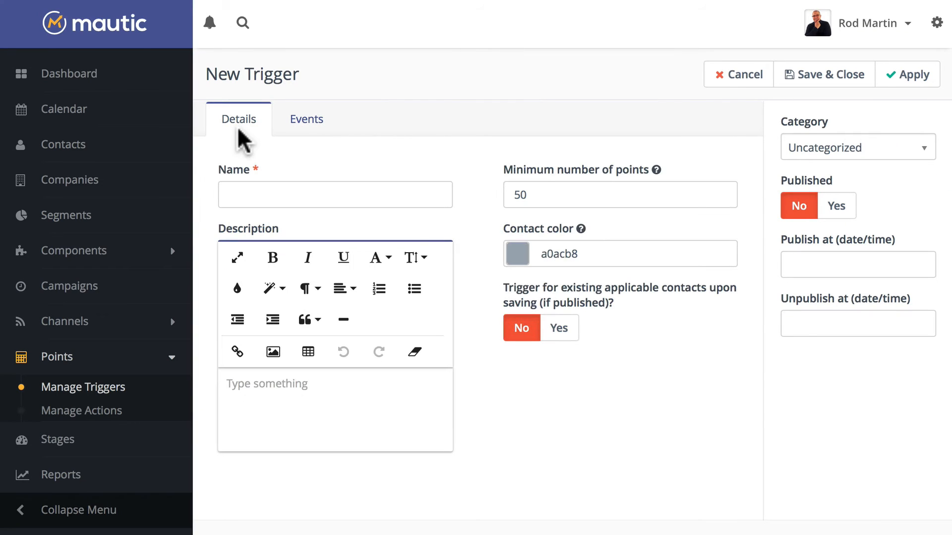
mouse_move(497, 209)
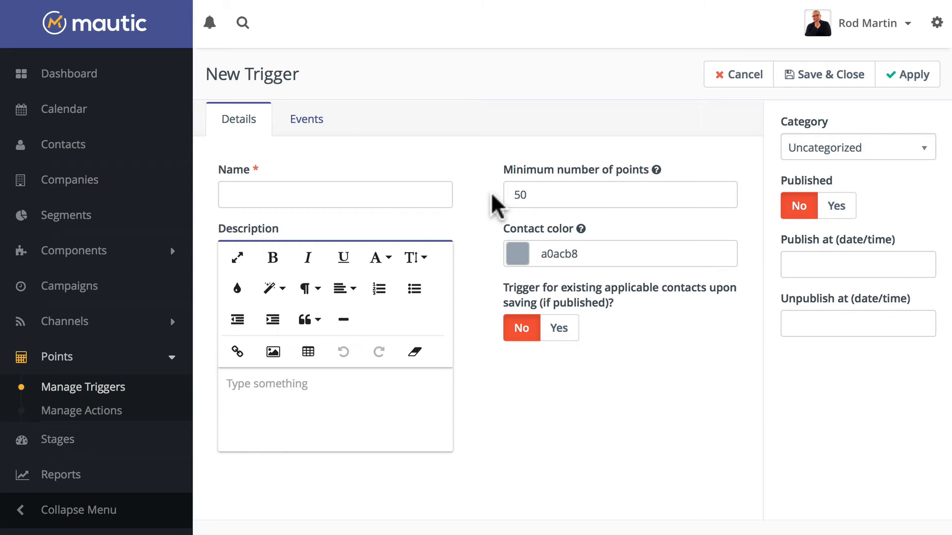
Create a new point action and fill its name and change-points fields.
click(81, 410)
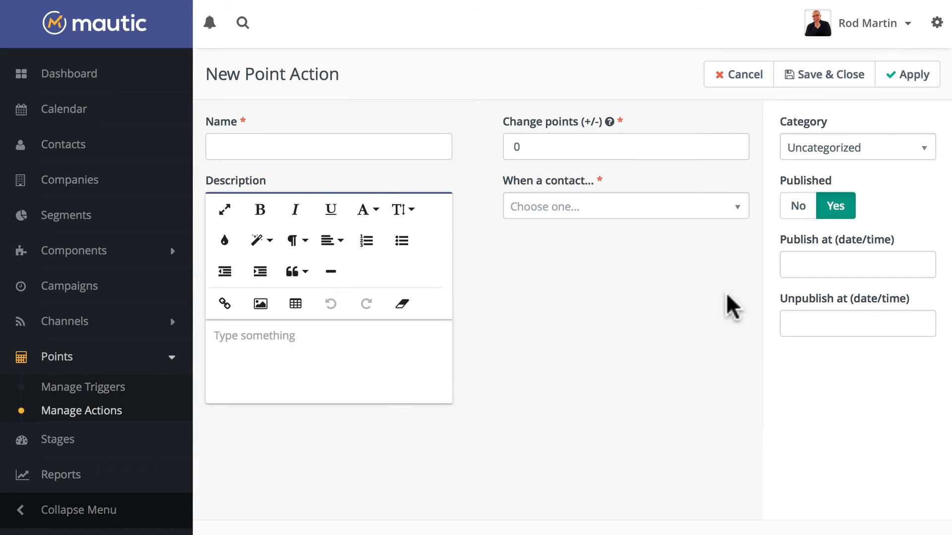
mouse_move(447, 130)
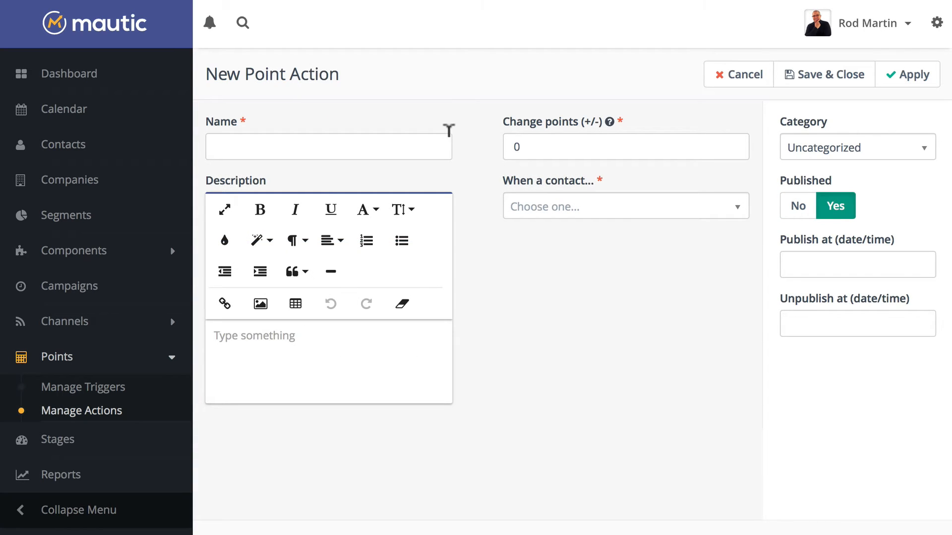
click(626, 146)
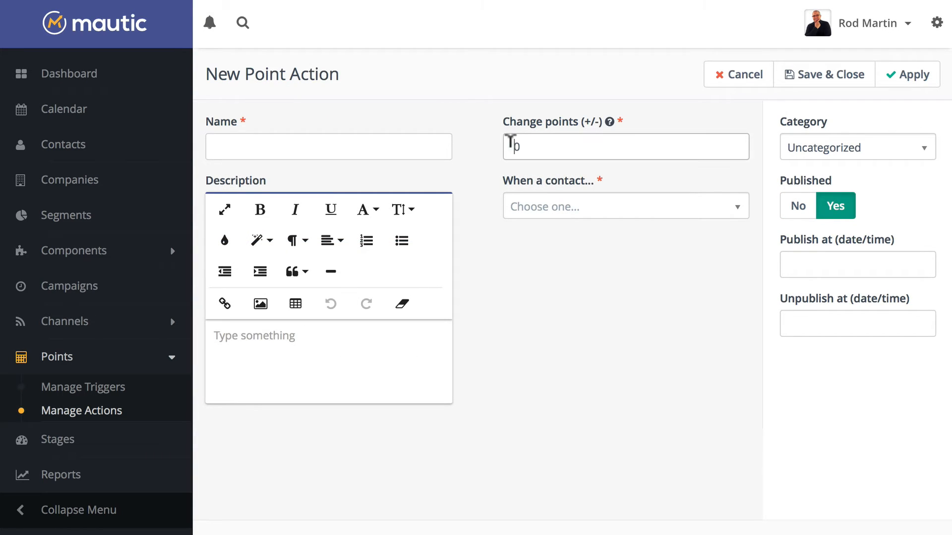
click(625, 206)
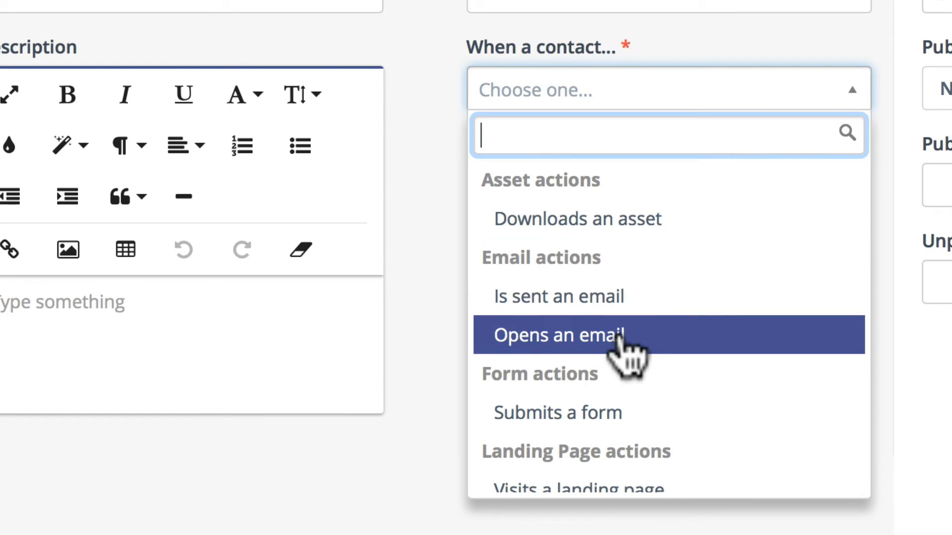
Scroll down the list of contact behaviours to reach the email actions.
scroll(down, 3)
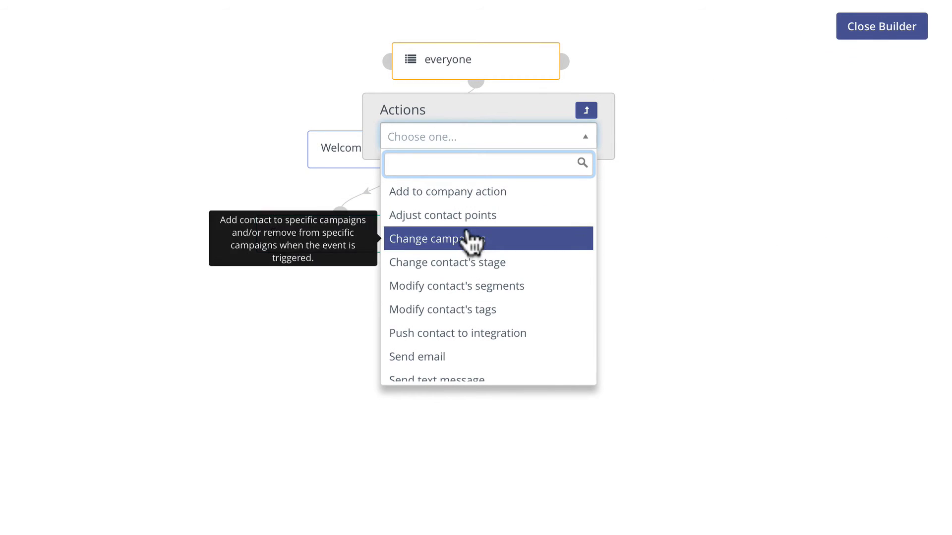
mouse_move(464, 219)
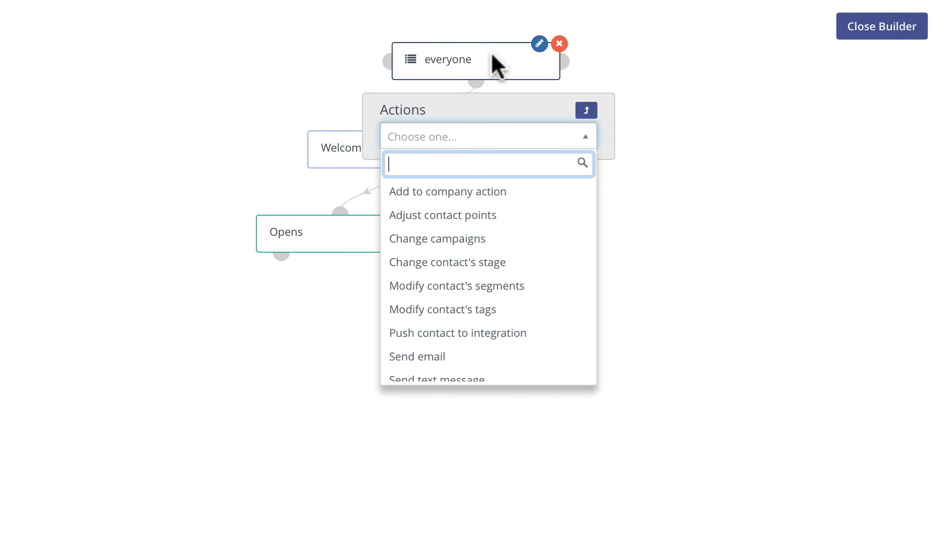
Keep the add points step after the Opens decision and begin adding another campaign step.
click(442, 215)
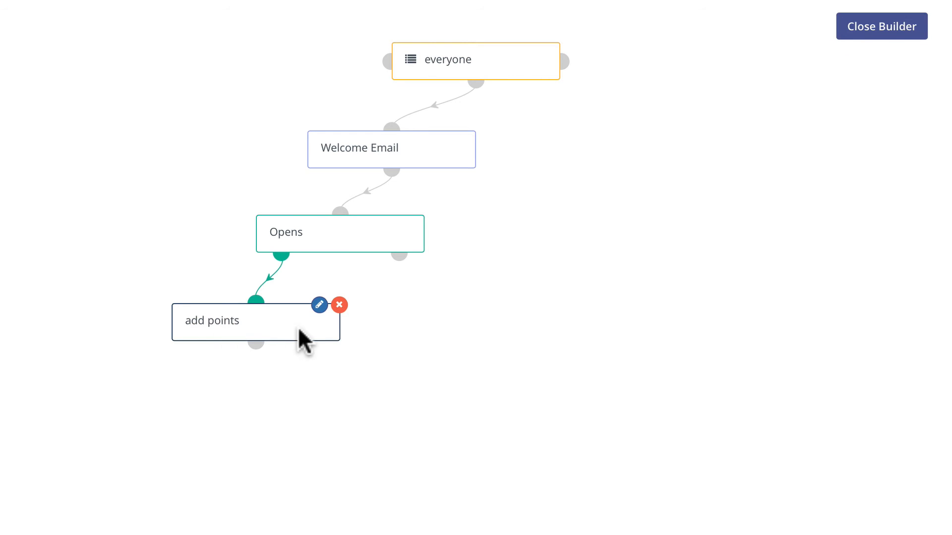
mouse_move(260, 322)
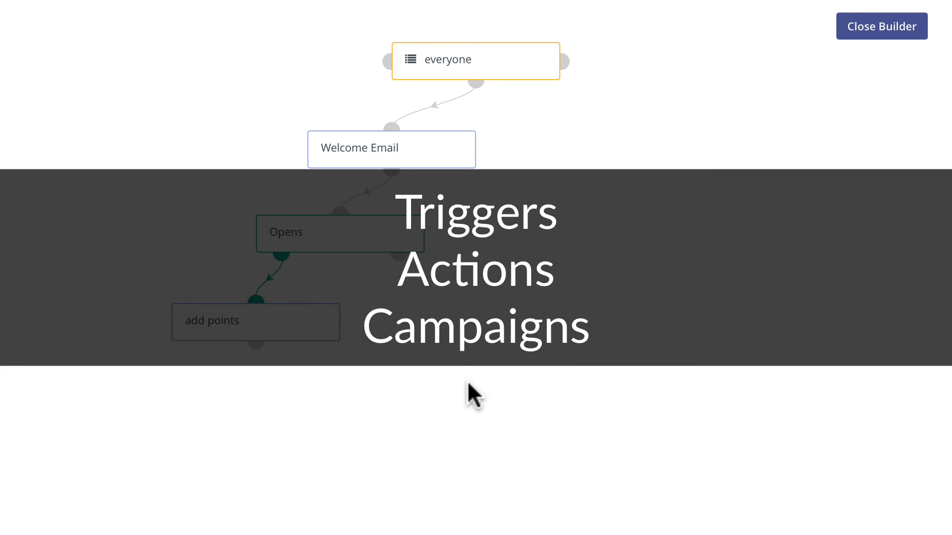
click(476, 83)
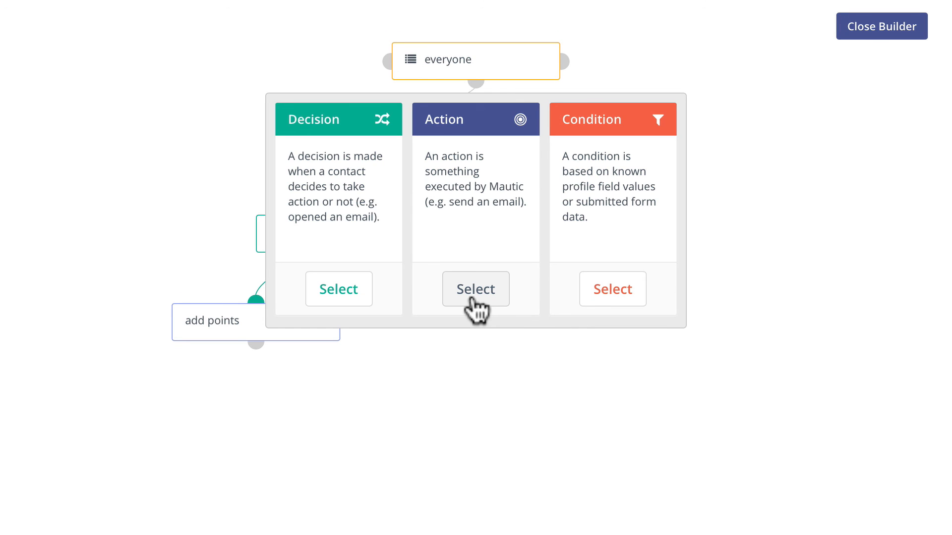
mouse_move(755, 241)
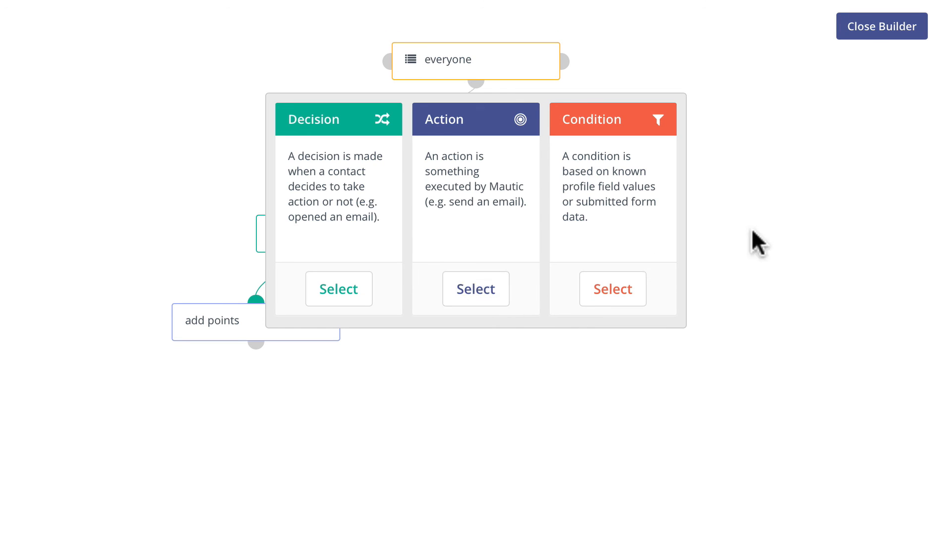